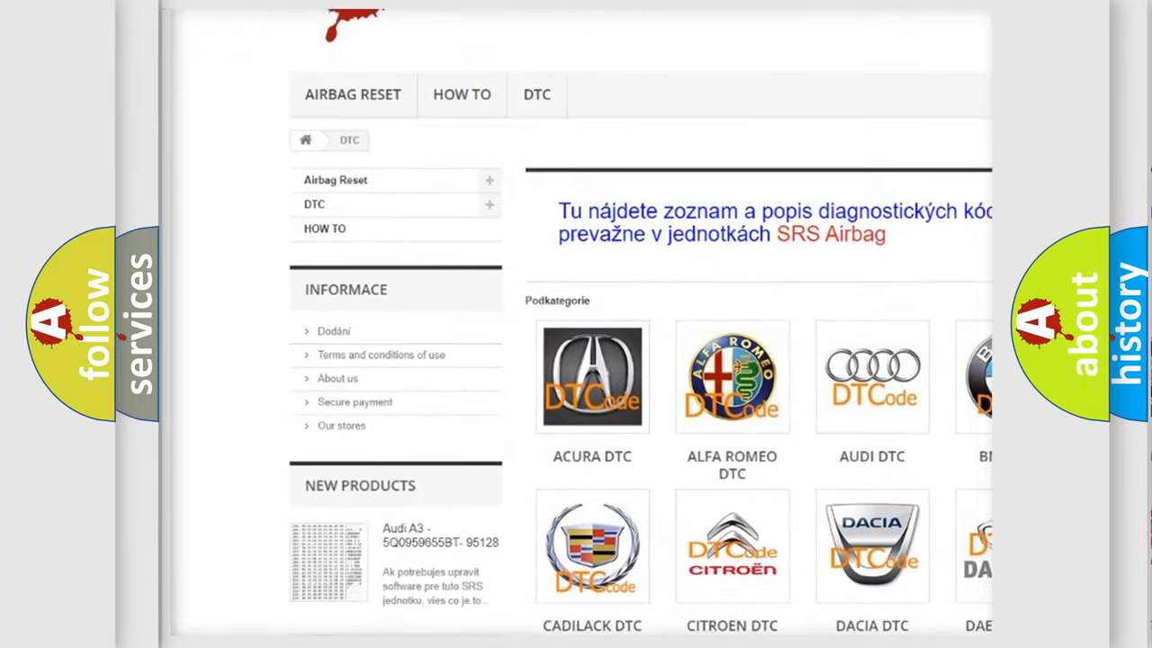
scroll(down, 3)
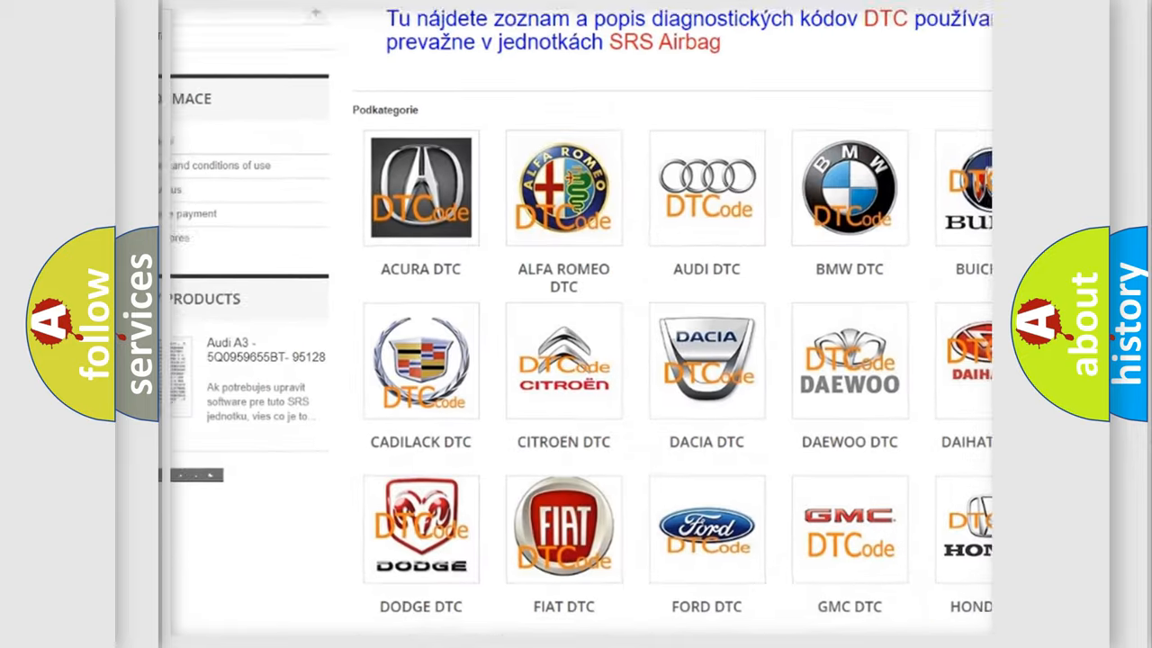
scroll(down, 3)
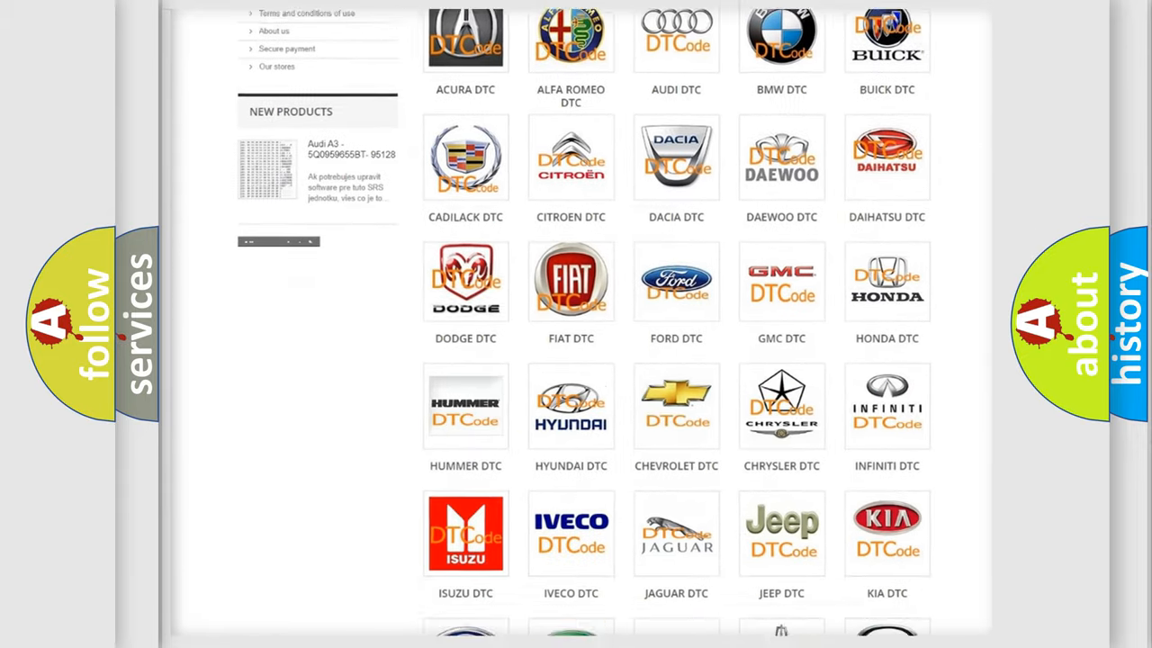
scroll(down, 3)
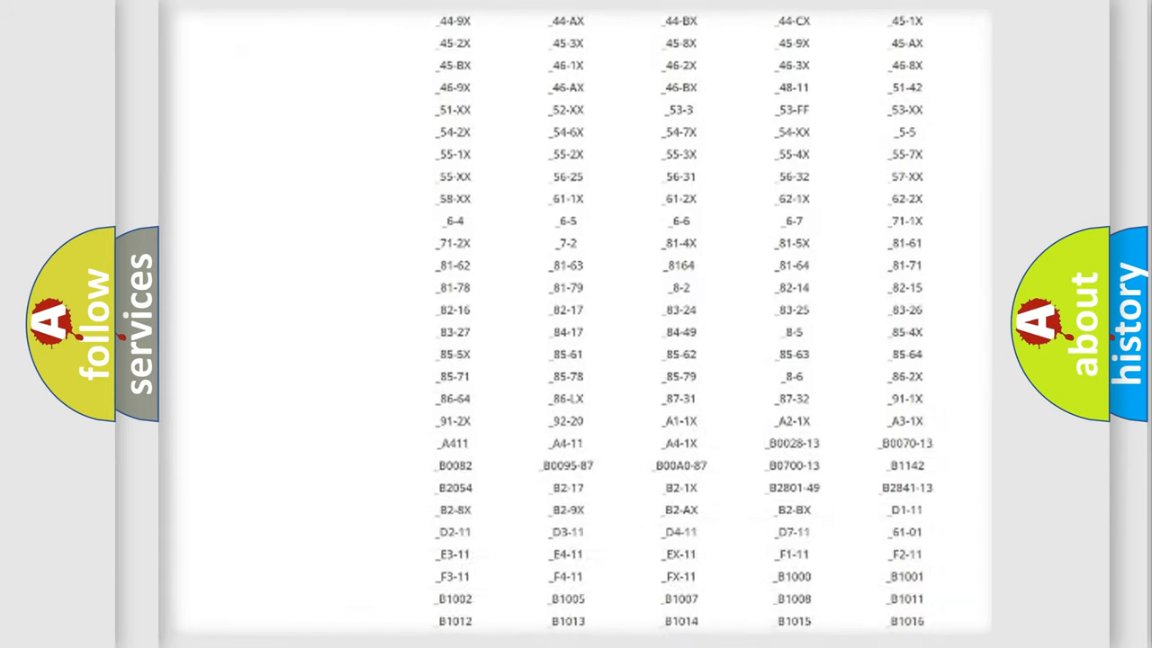
scroll(down, 3)
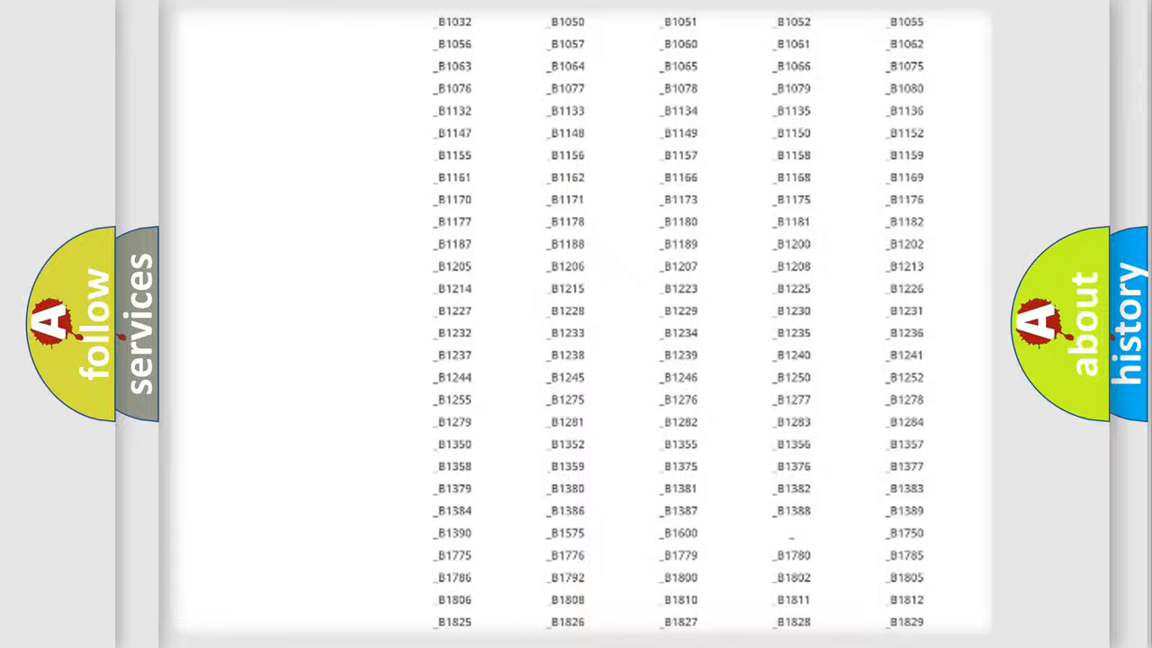